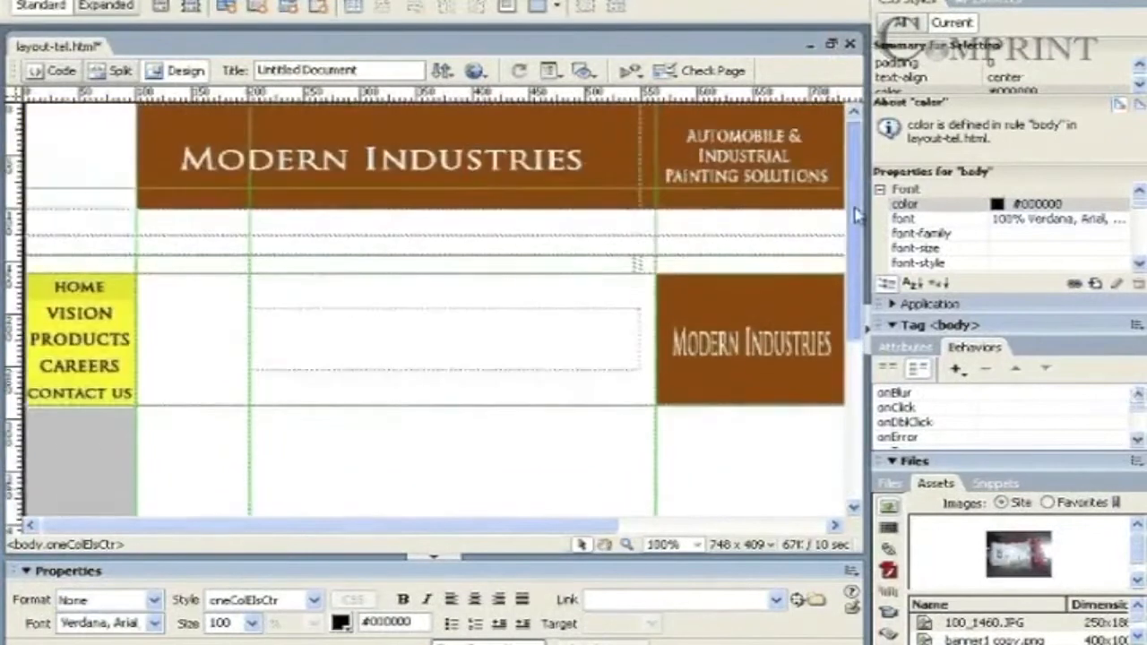
Step: Start a new Div tag at an insertion point in the empty content area
scroll("down", 3)
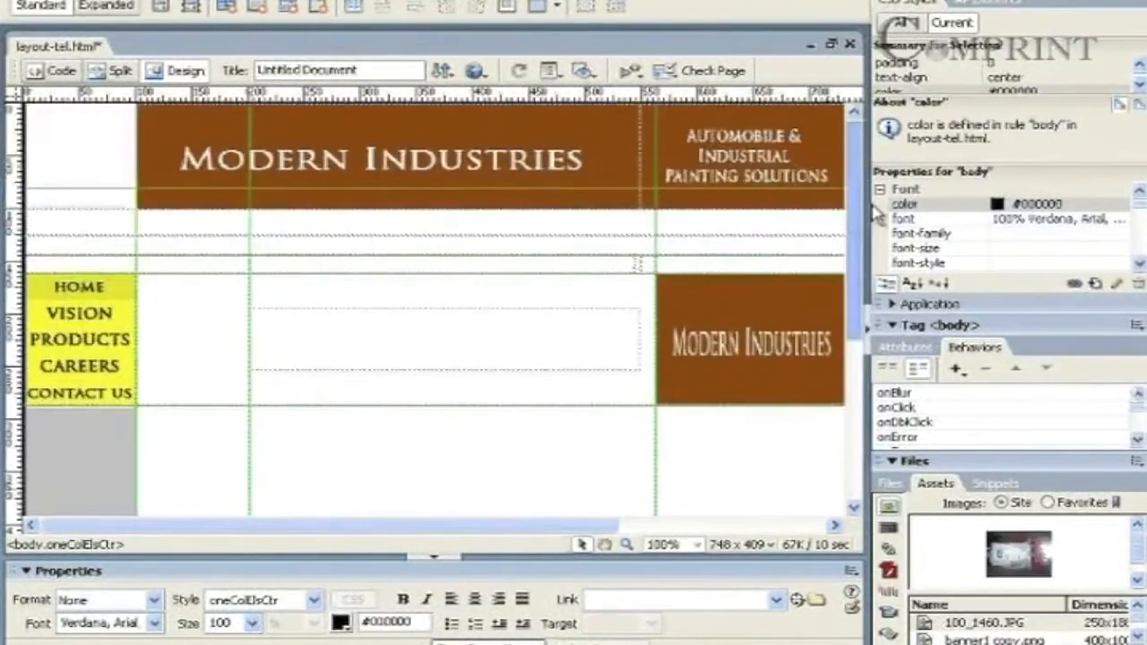
scroll("down", 3)
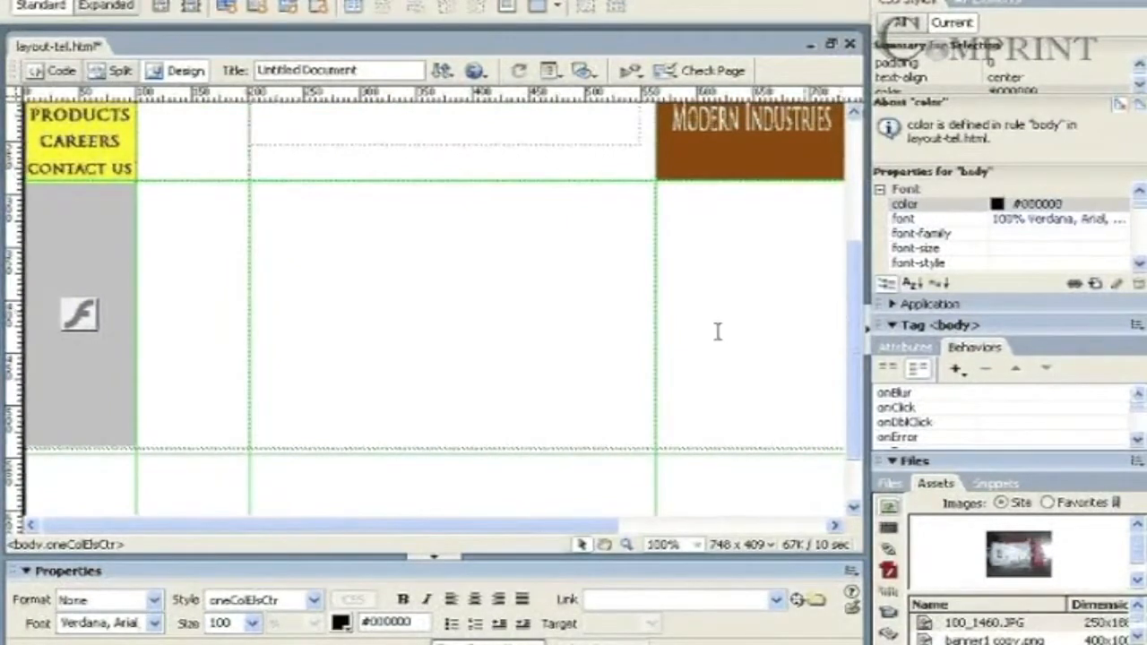
left_click(249, 314)
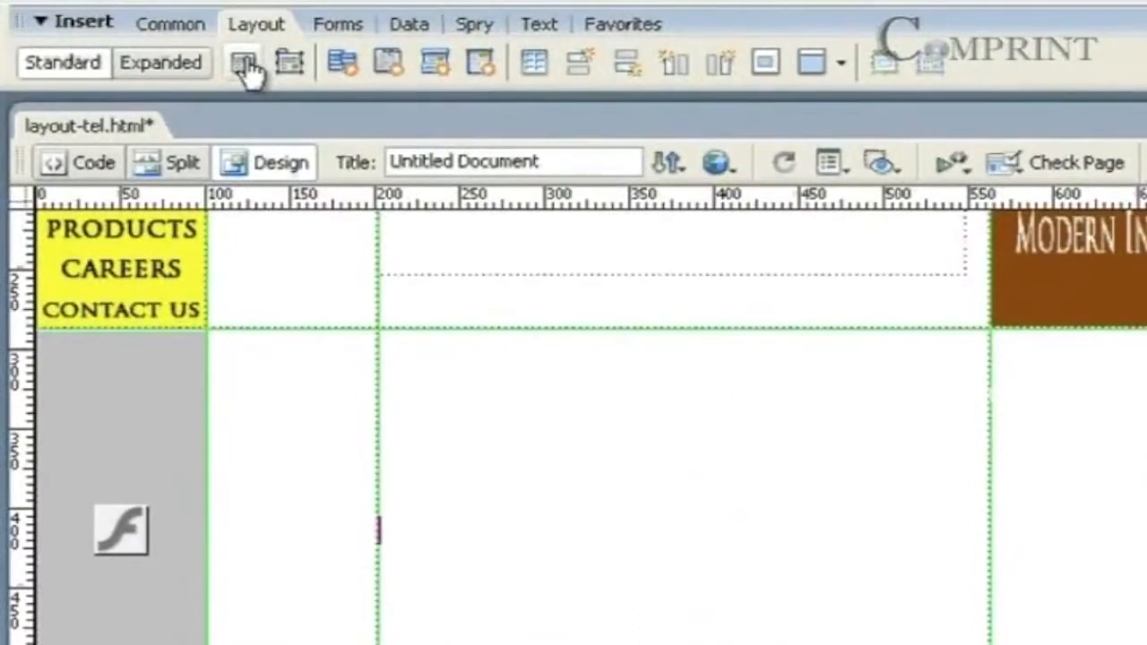
left_click(243, 61)
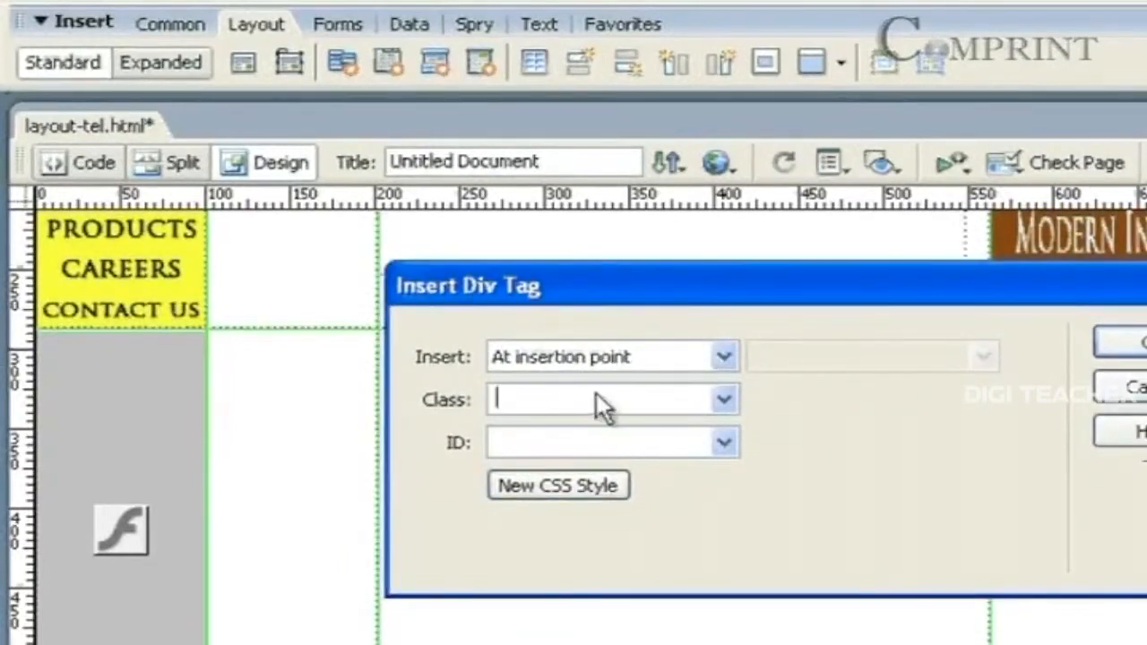
Step: Assign the style10 class to the div and confirm the insertion
left_click(724, 399)
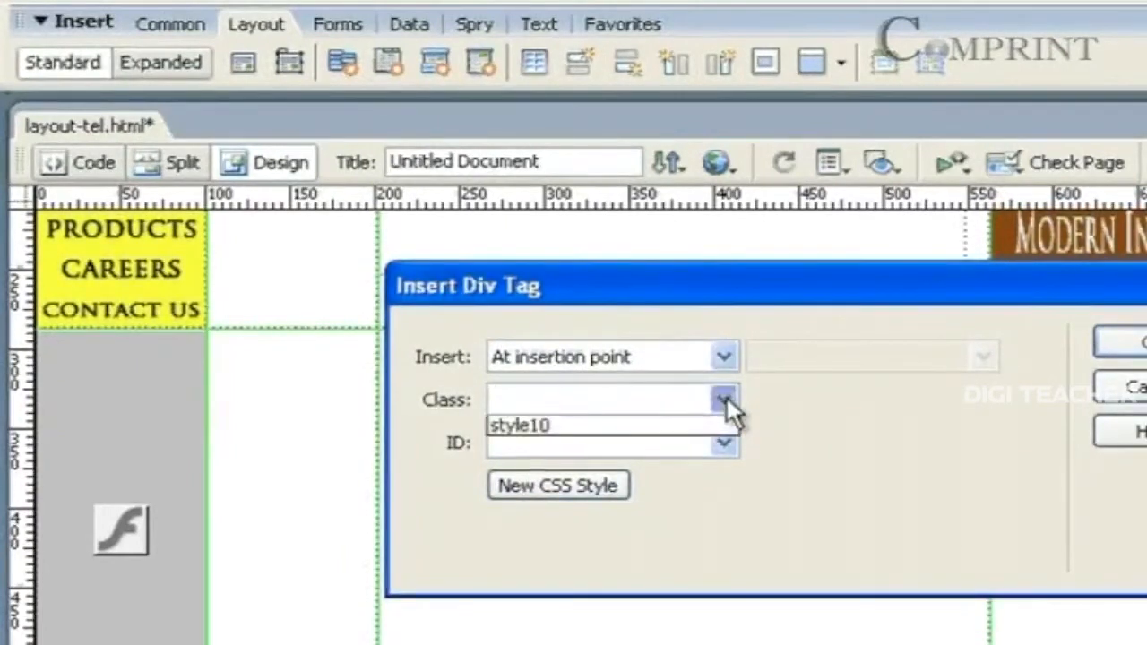
left_click(519, 426)
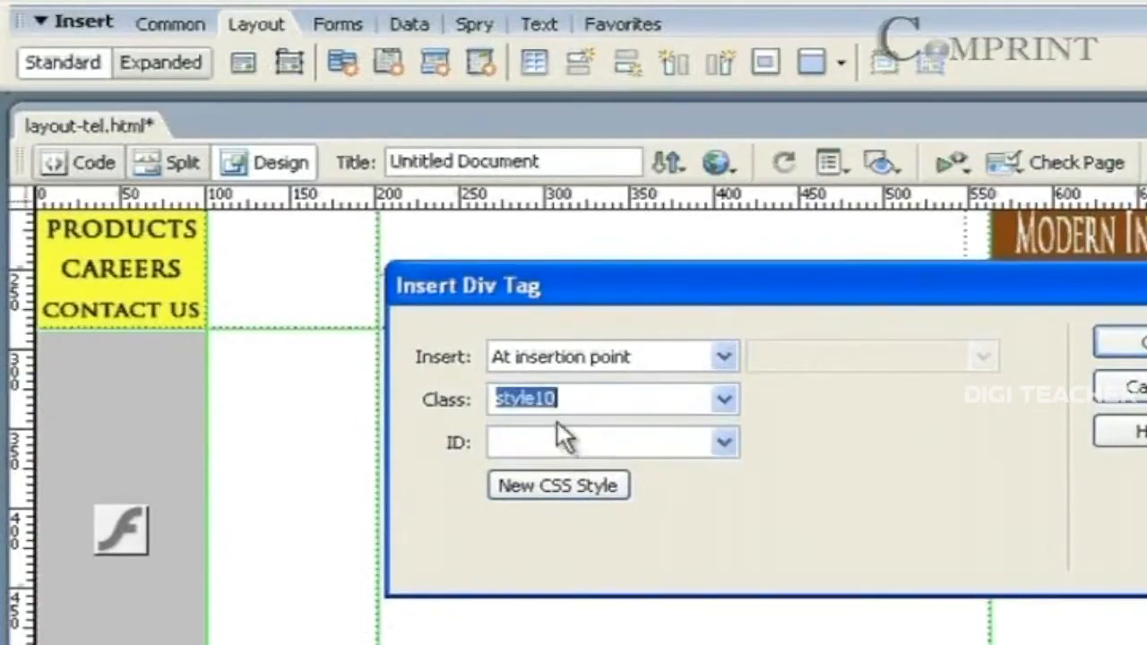
mouse_move(766, 416)
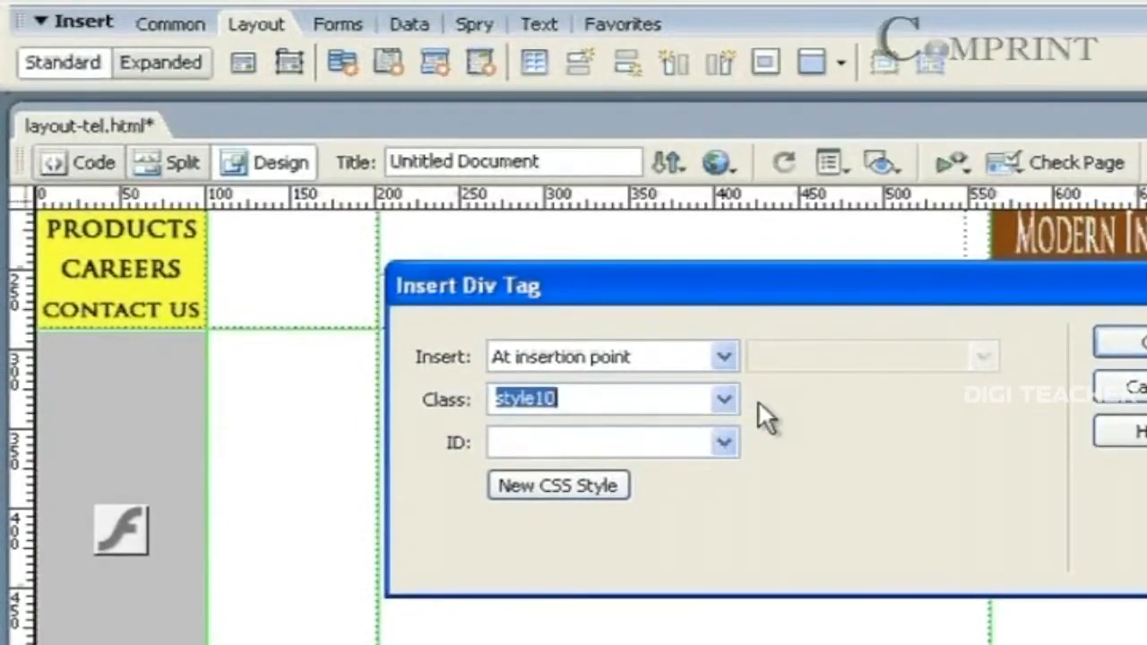
mouse_move(645, 416)
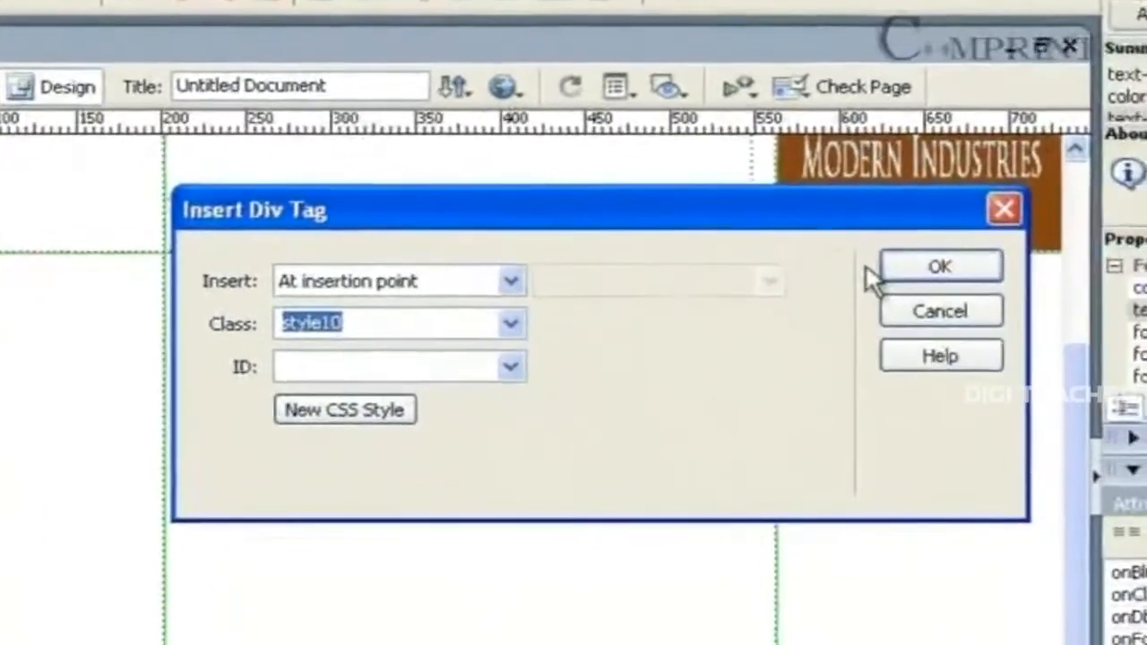
left_click(939, 265)
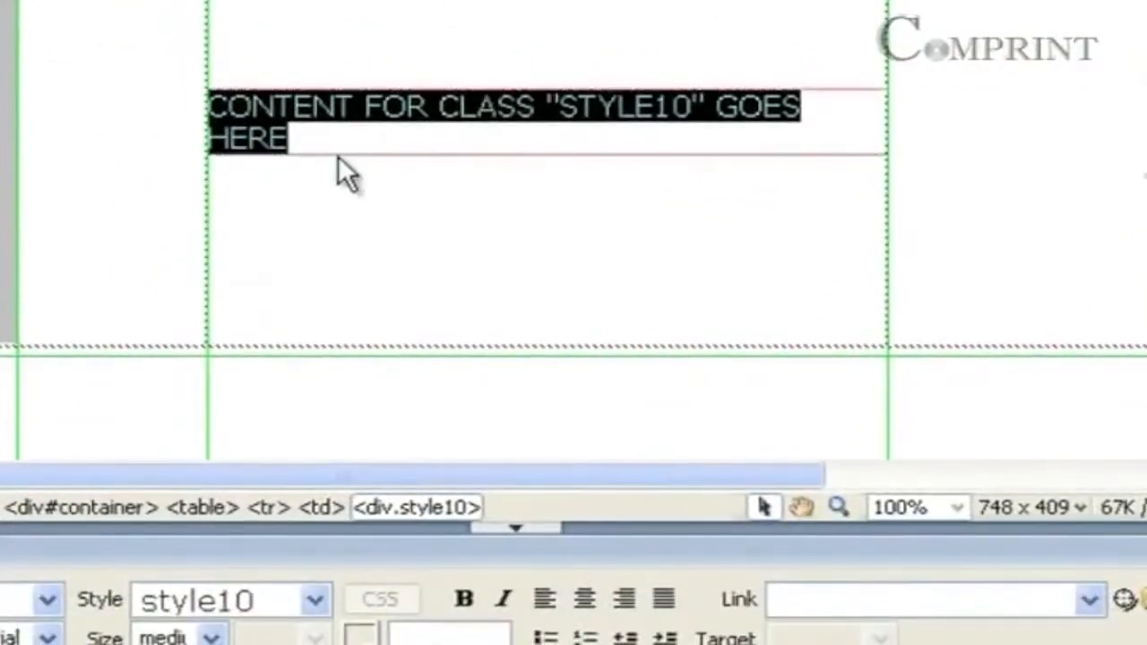
mouse_move(731, 147)
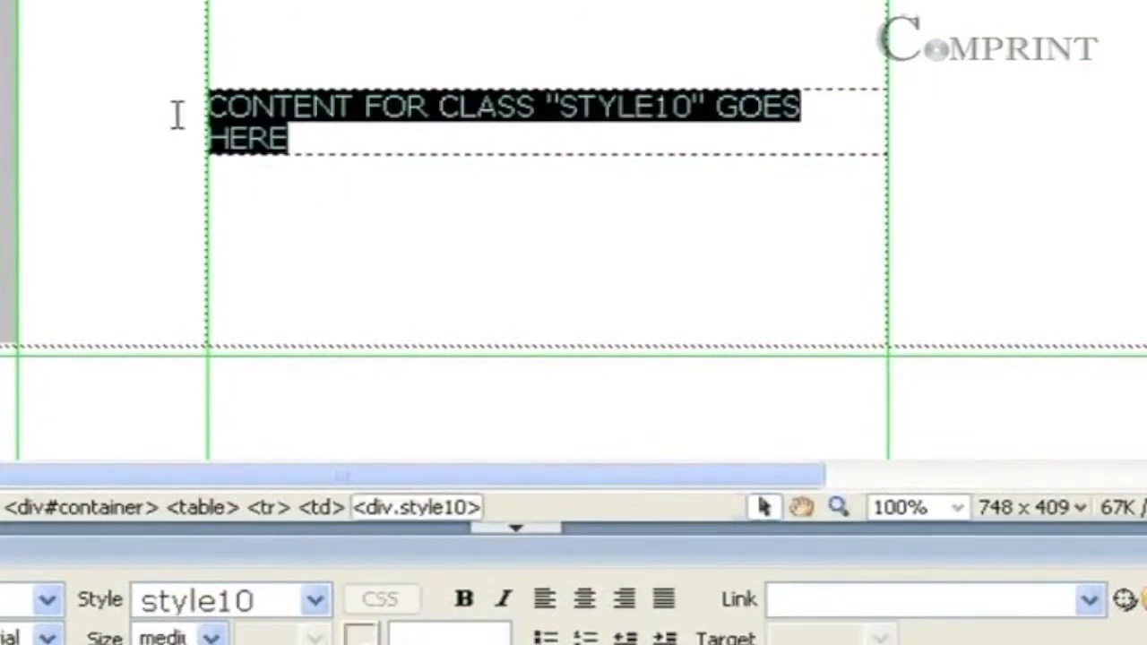
Step: Fill the style10 div with a long run of sample letters that wraps onto a second line
type("SDFDF")
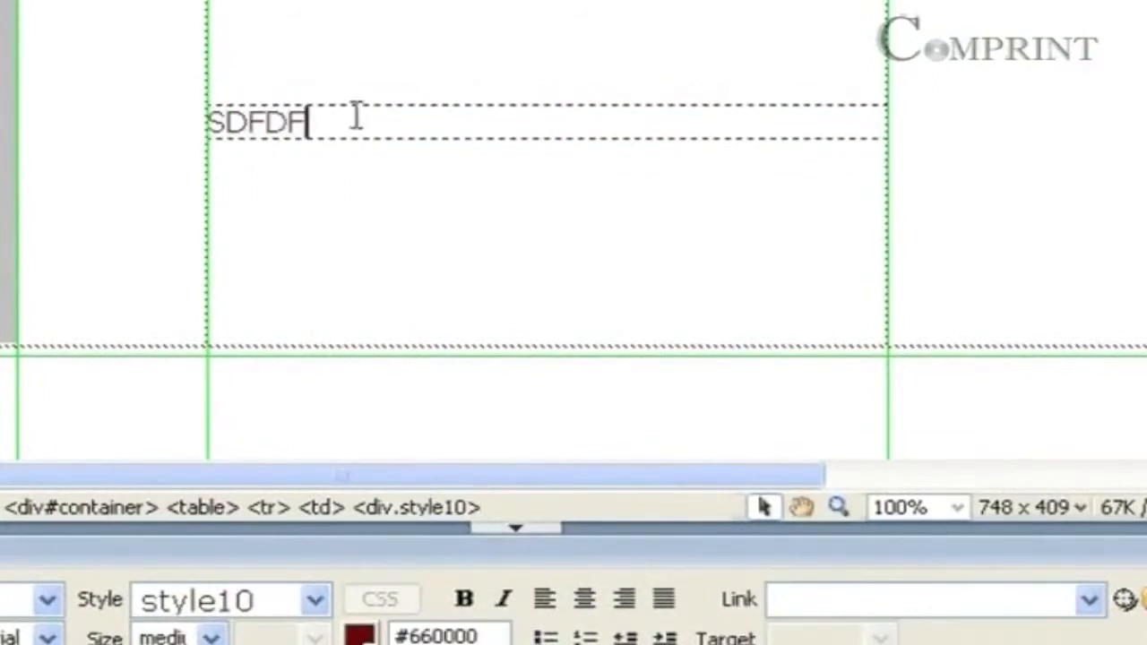
type("DFDFFSFFSFKFKFJKFJSDKFJF")
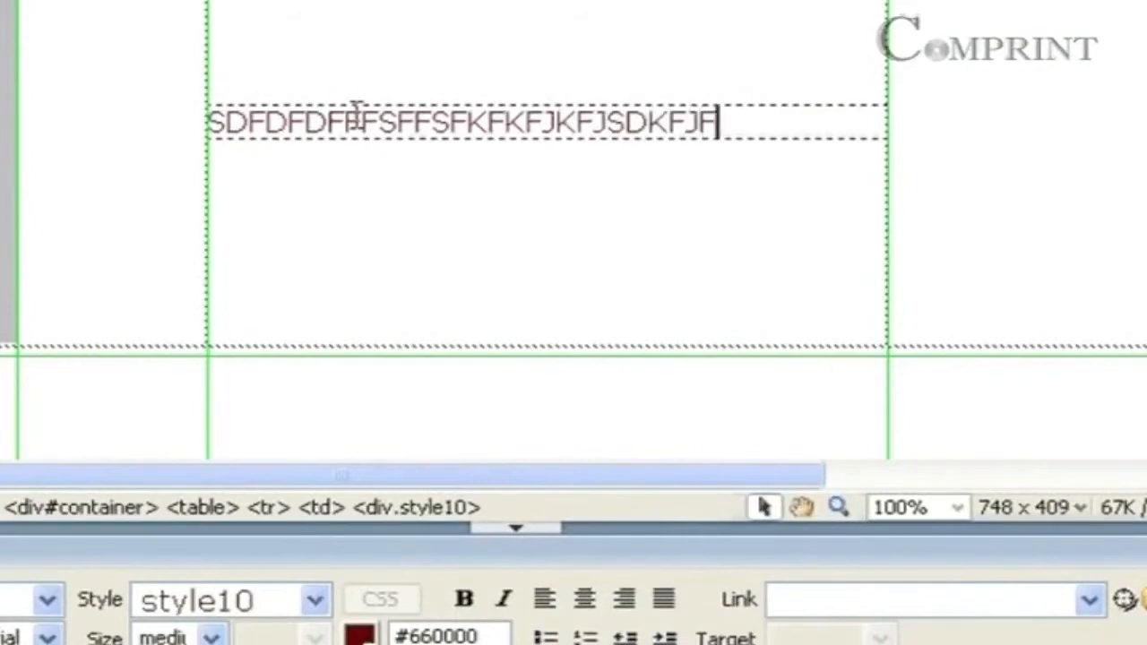
type("FJFJFSKFJKFJKFFJKFJKFDFSFF")
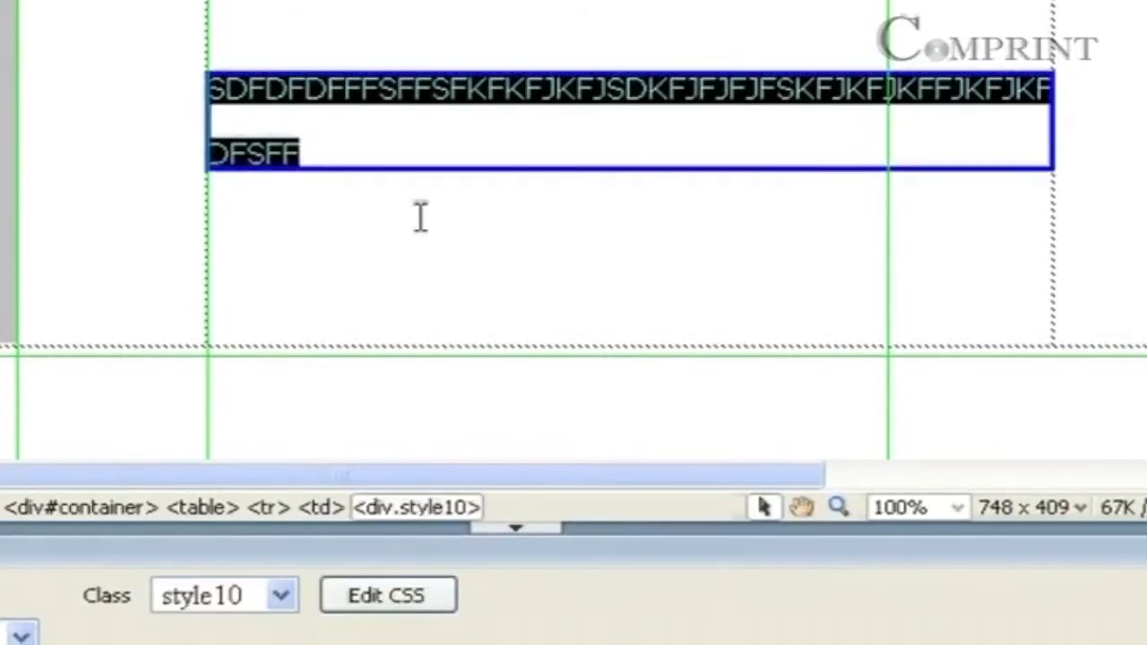
mouse_move(408, 161)
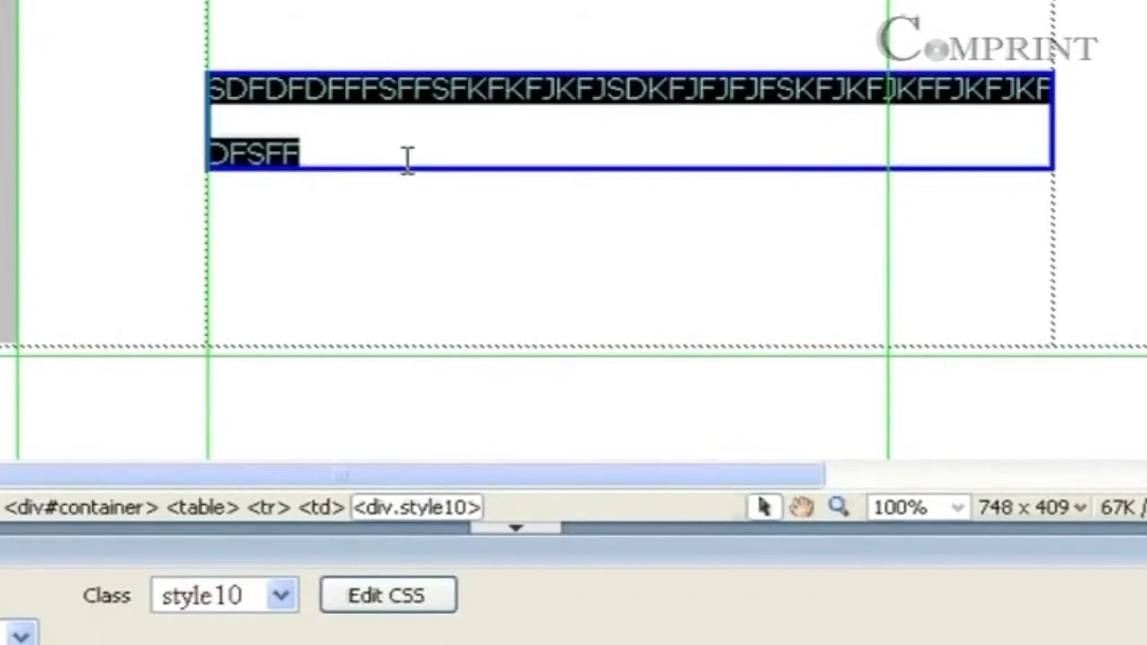
mouse_move(351, 182)
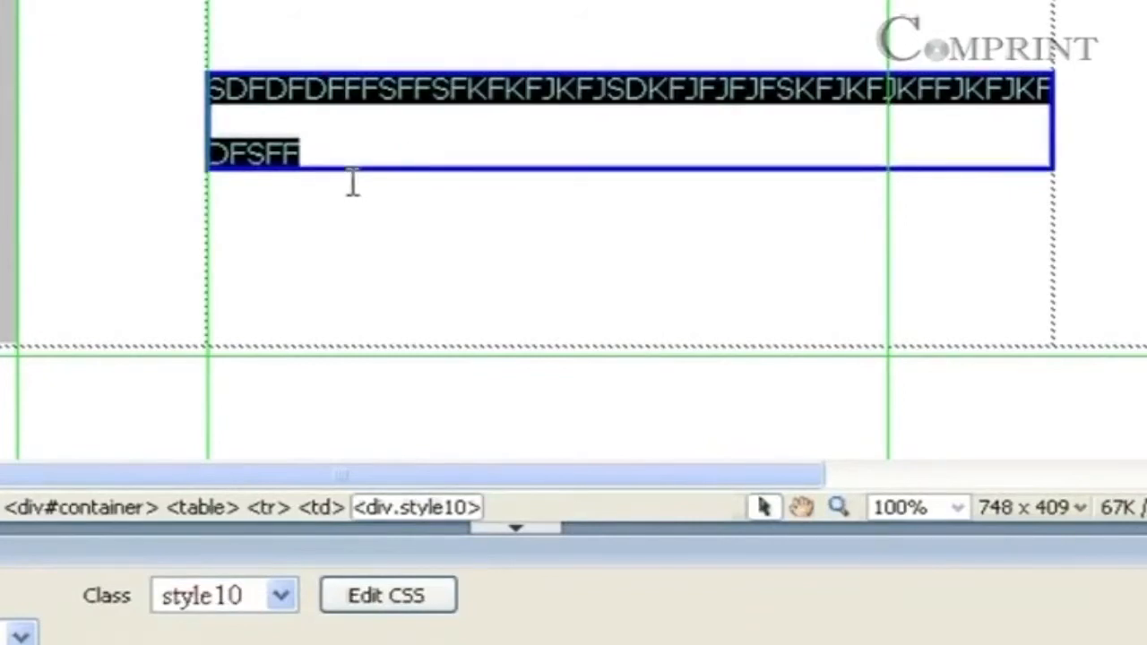
mouse_move(324, 143)
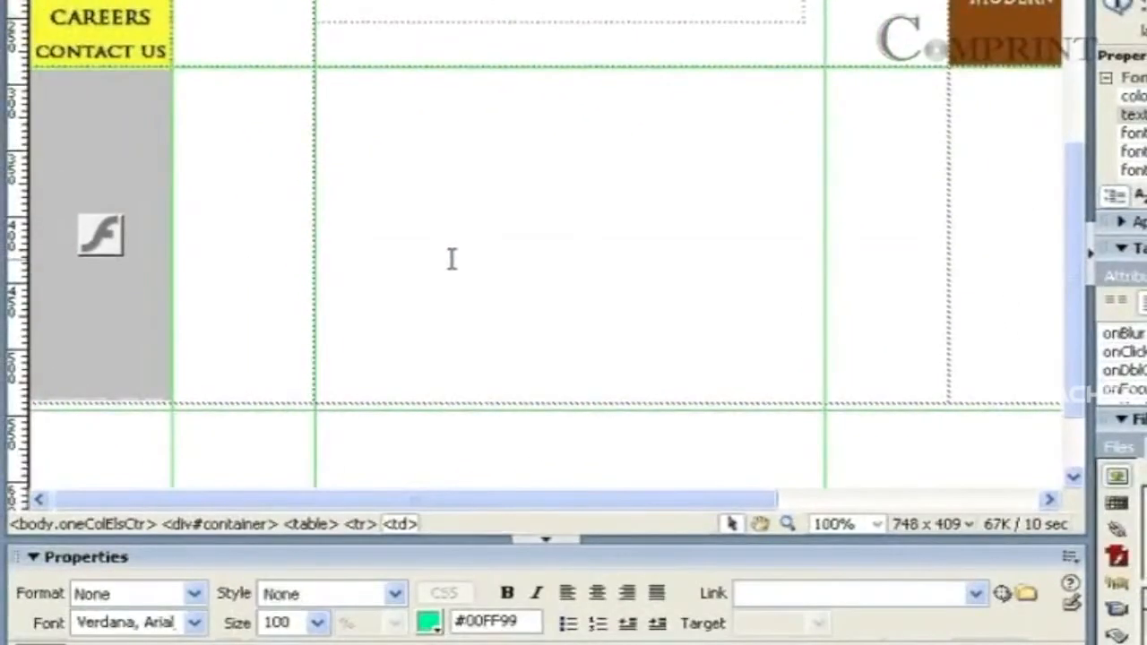
mouse_move(1017, 175)
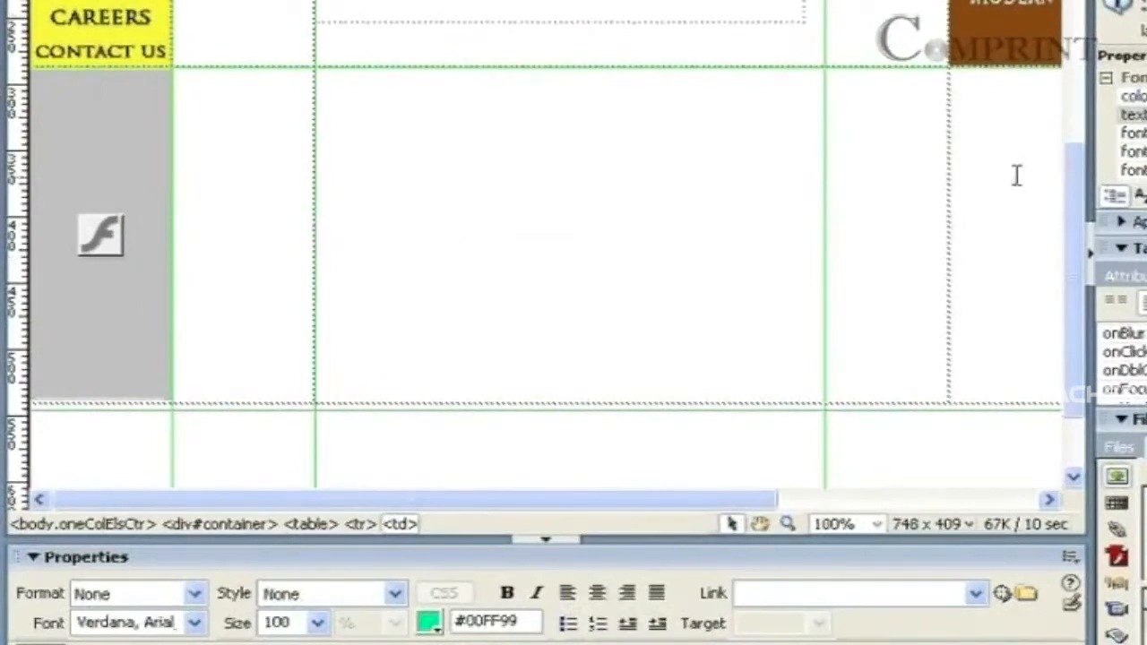
mouse_move(458, 369)
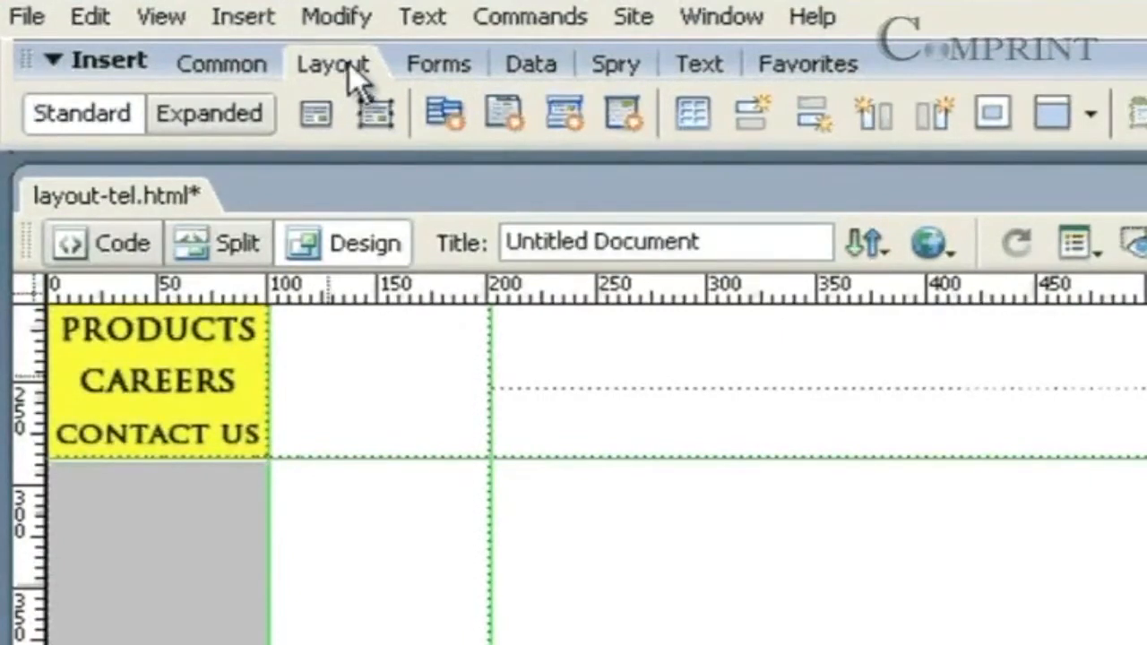
mouse_move(369, 129)
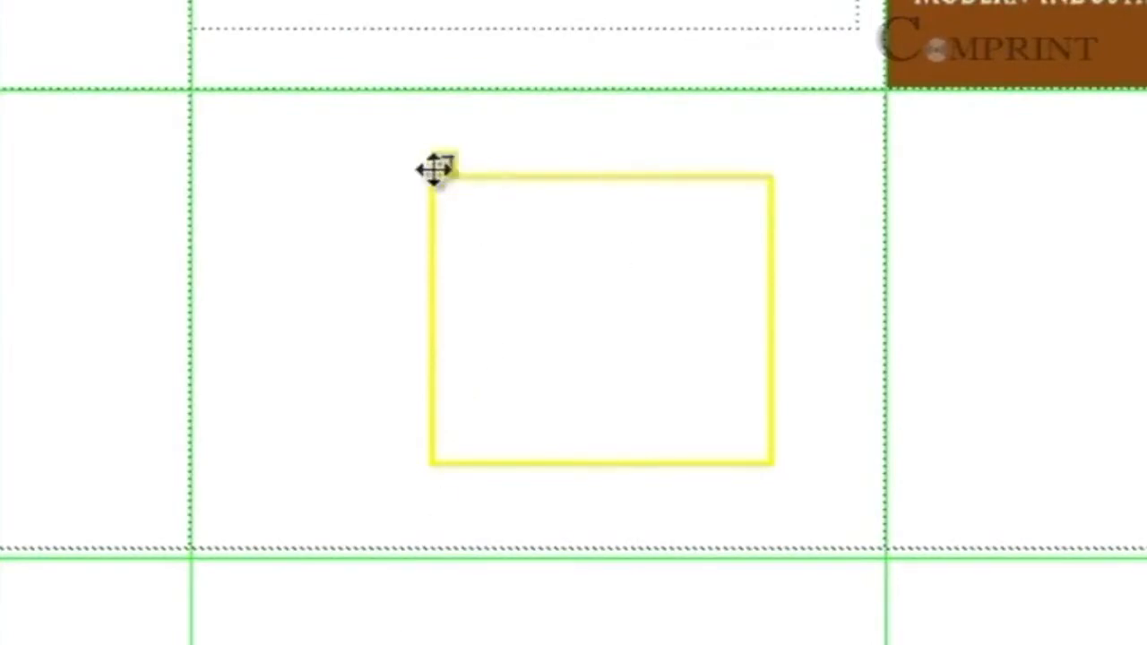
Step: Select the drawn AP Div apDiv5 and start browsing for its background image
left_click(439, 164)
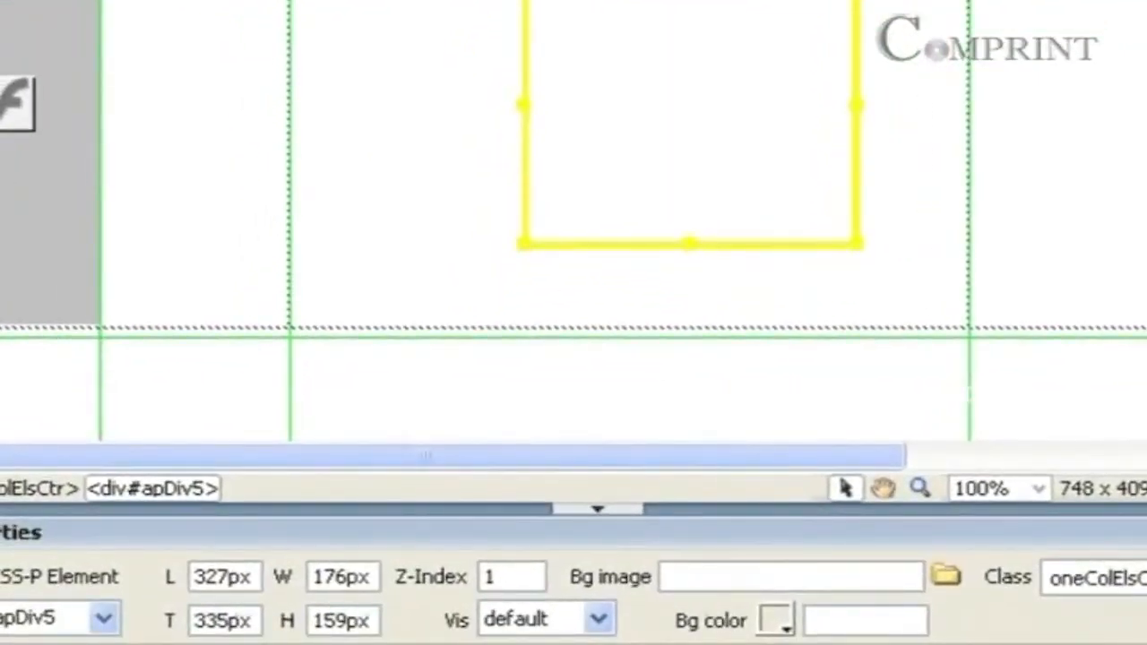
mouse_move(928, 613)
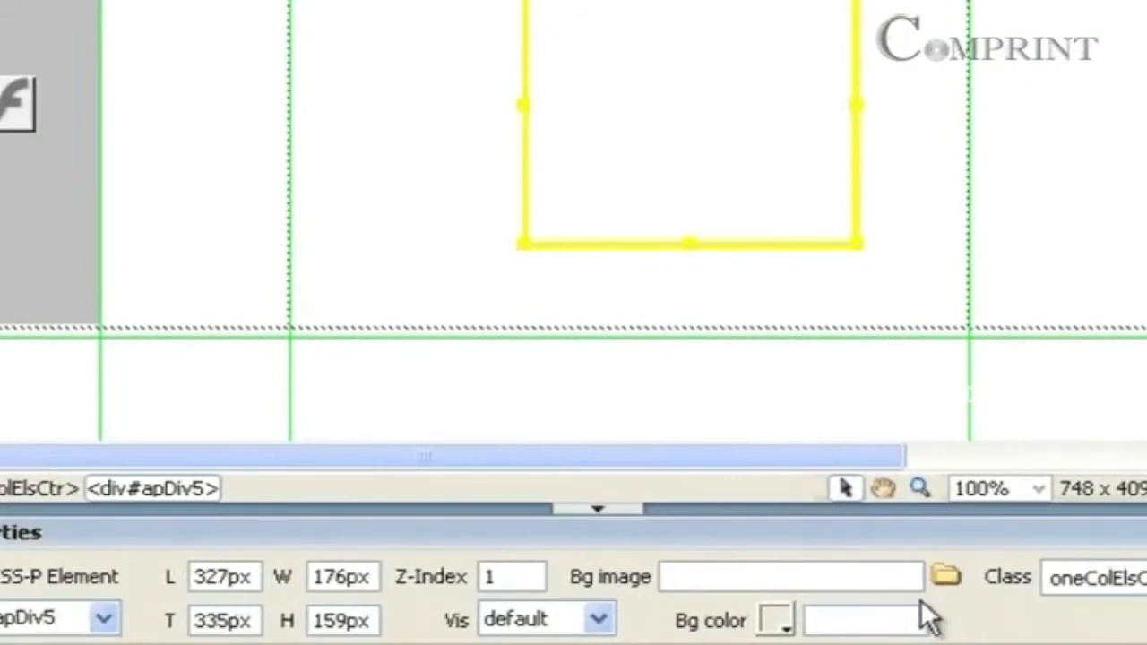
left_click(945, 577)
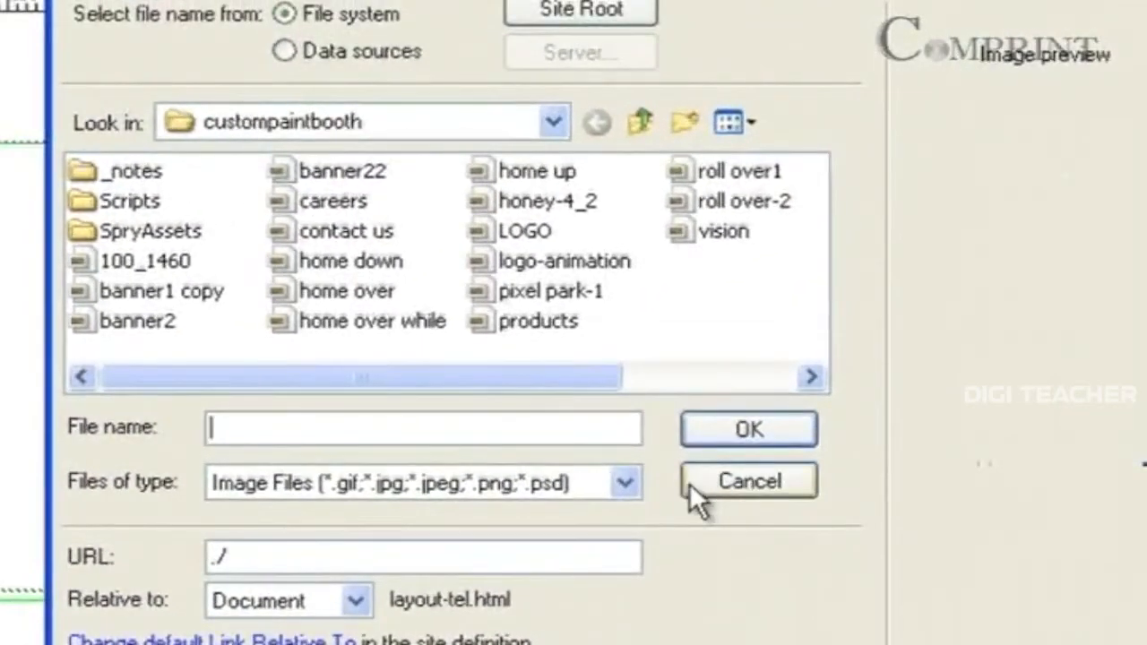
mouse_move(708, 285)
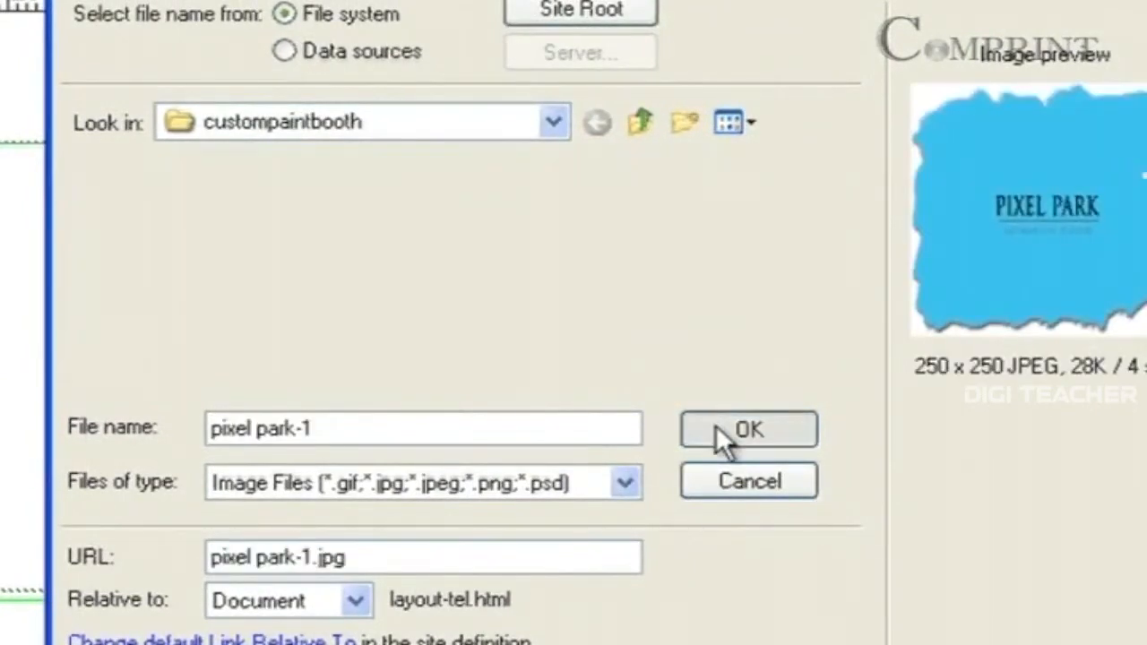
Step: Confirm pixel park-1 as the AP Div box's background image
left_click(749, 430)
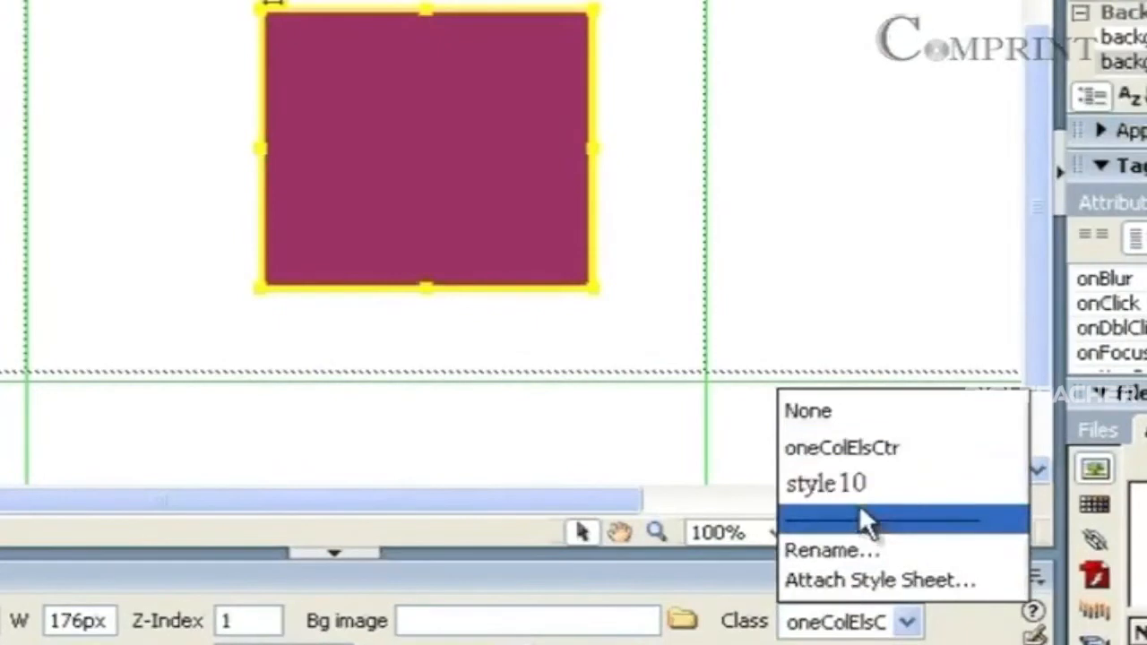
Step: Set the maroon AP Div box's class to style10
left_click(824, 484)
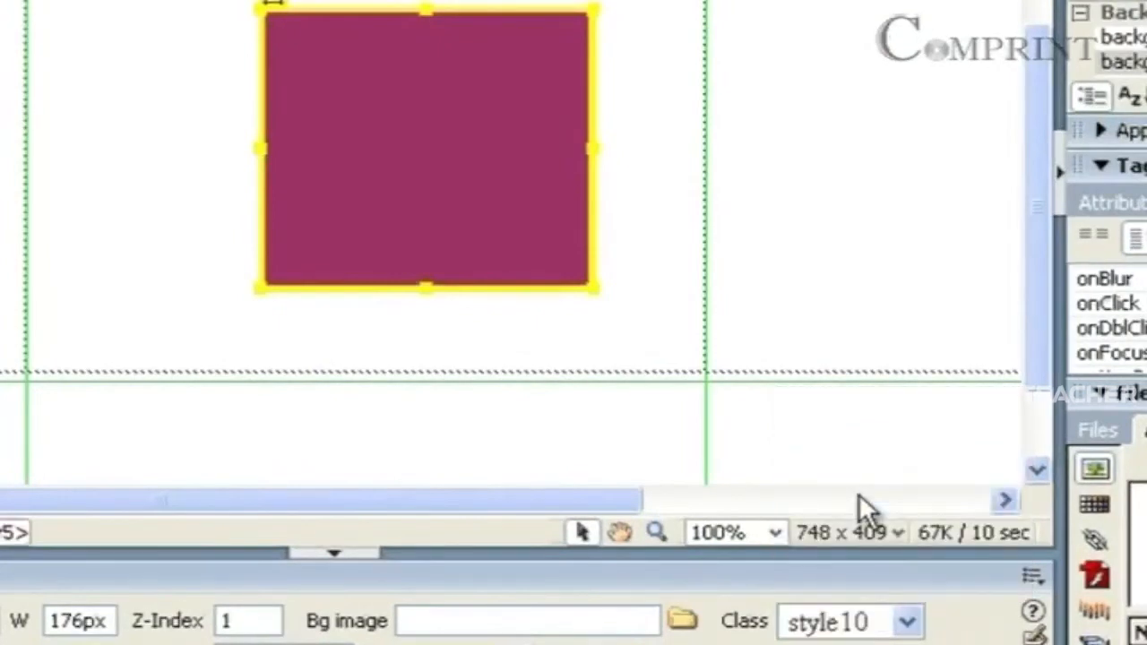